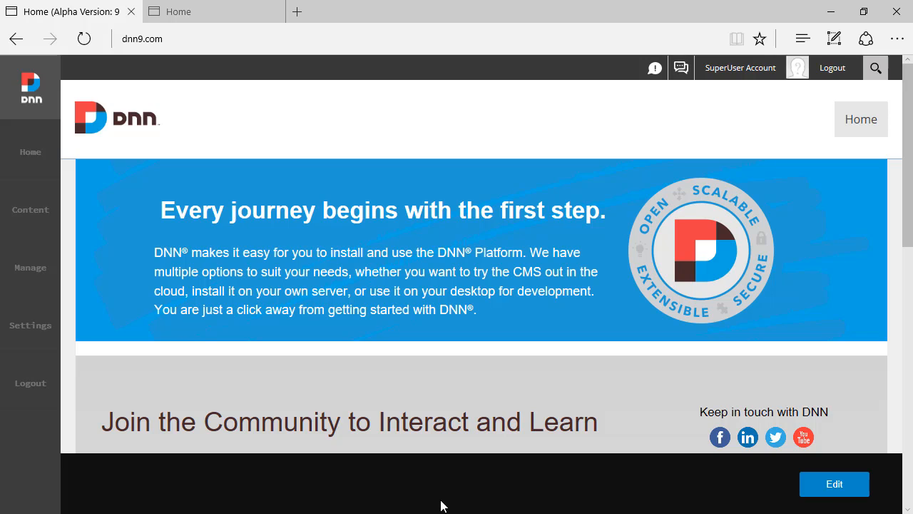
Show DNN 9's Vocabularies panel from Settings, then DNN 8's Admin Taxonomy list.
{"action": "left_click", "coordinate": [30, 326]}
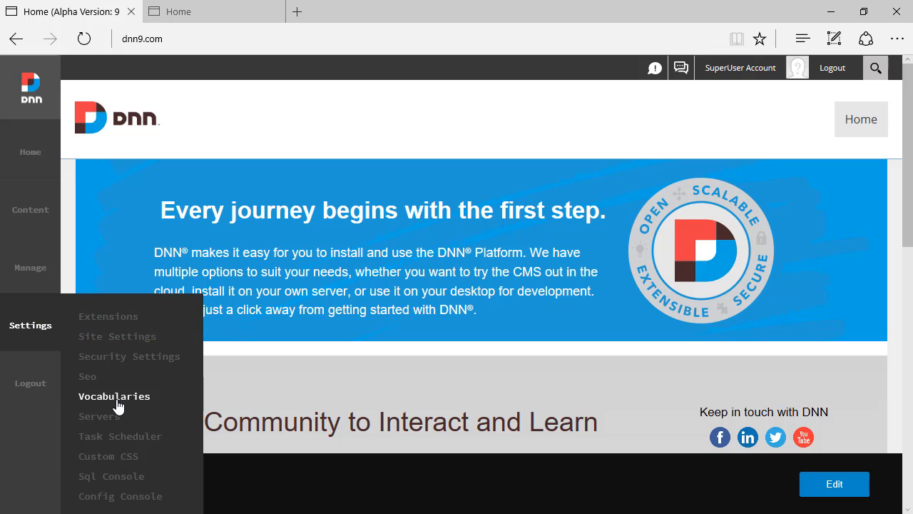
{"action": "left_click", "coordinate": [114, 397]}
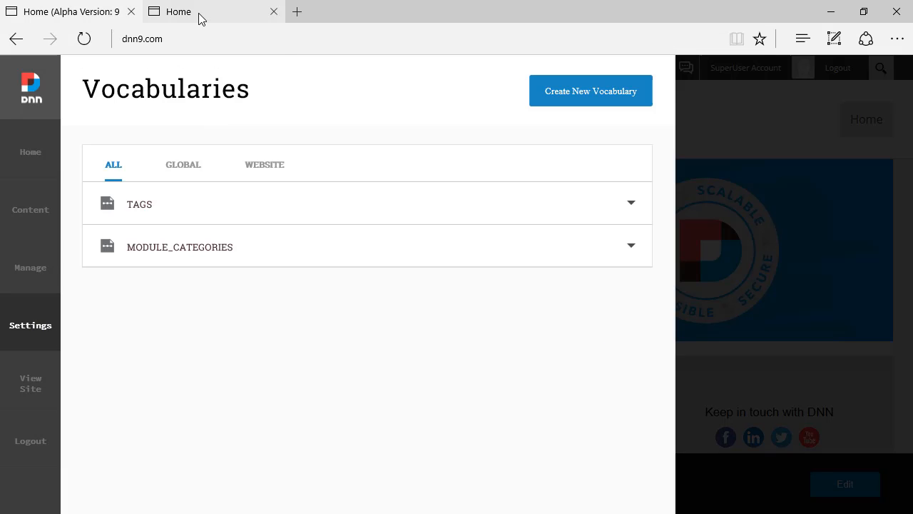
{"action": "mouse_move", "coordinate": [177, 12]}
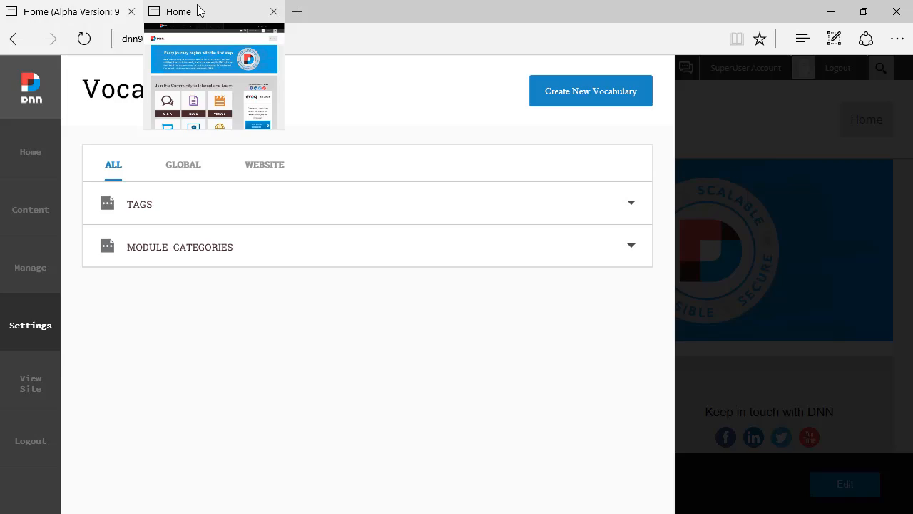
{"action": "left_click", "coordinate": [207, 11]}
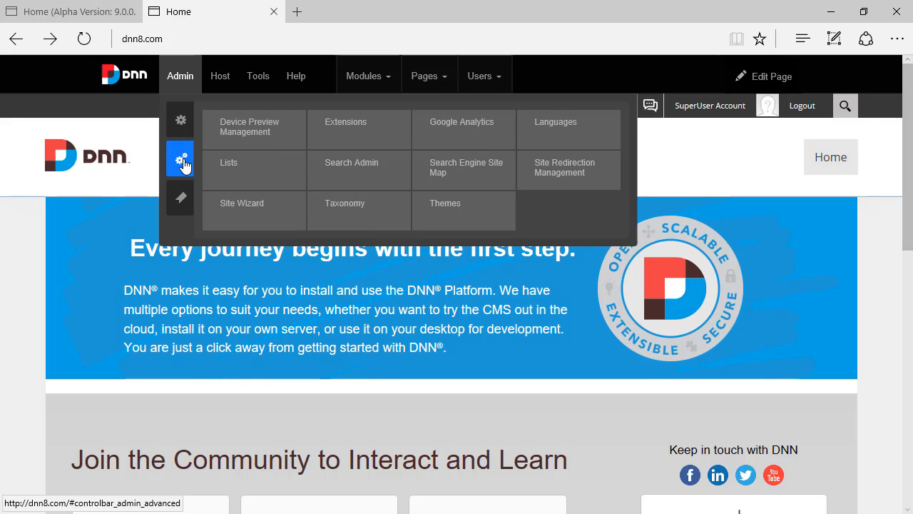
{"action": "mouse_move", "coordinate": [345, 207]}
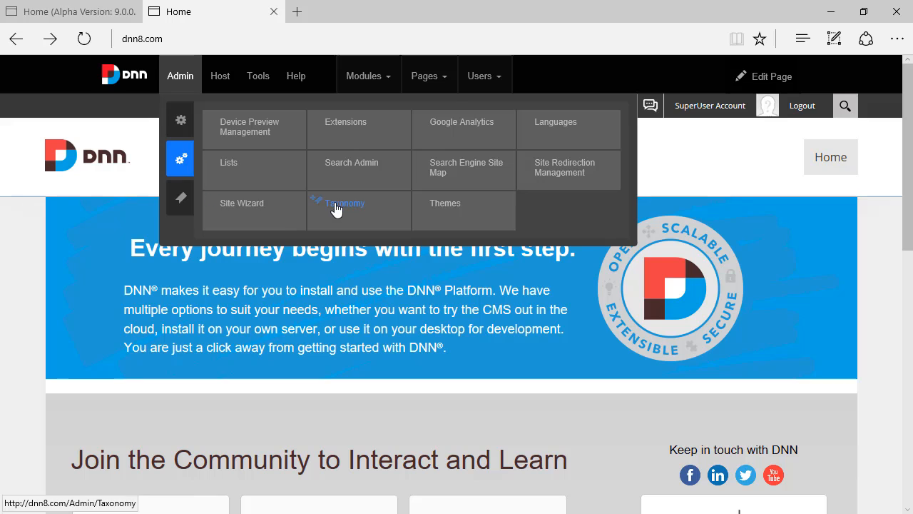
{"action": "left_click", "coordinate": [346, 203]}
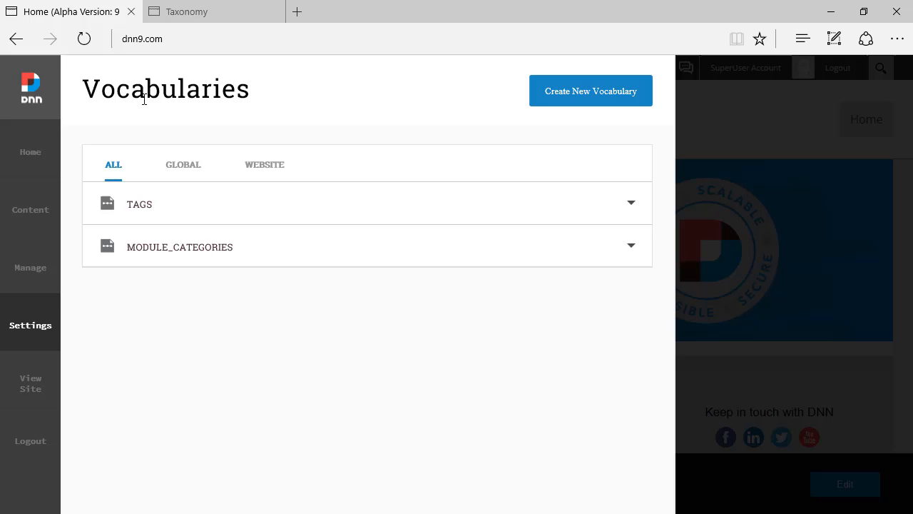
{"action": "mouse_move", "coordinate": [100, 17]}
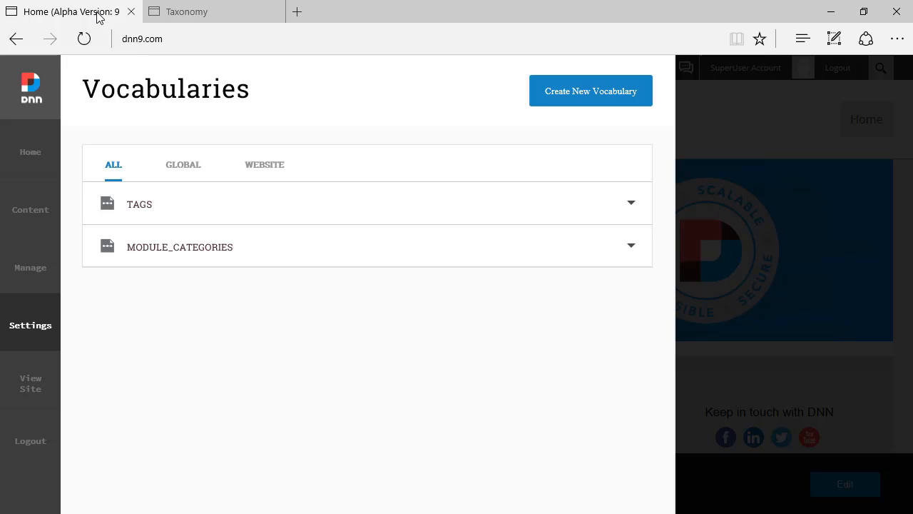
{"action": "mouse_move", "coordinate": [71, 11]}
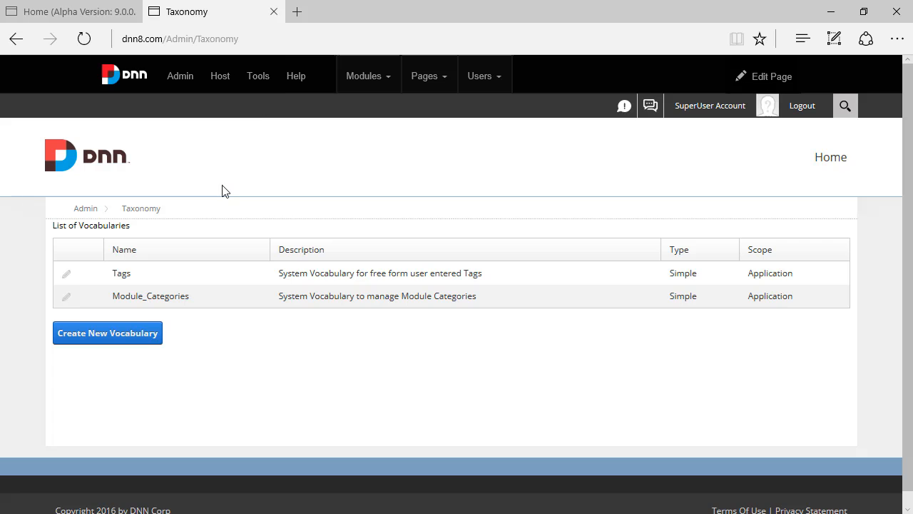
{"action": "mouse_move", "coordinate": [137, 69]}
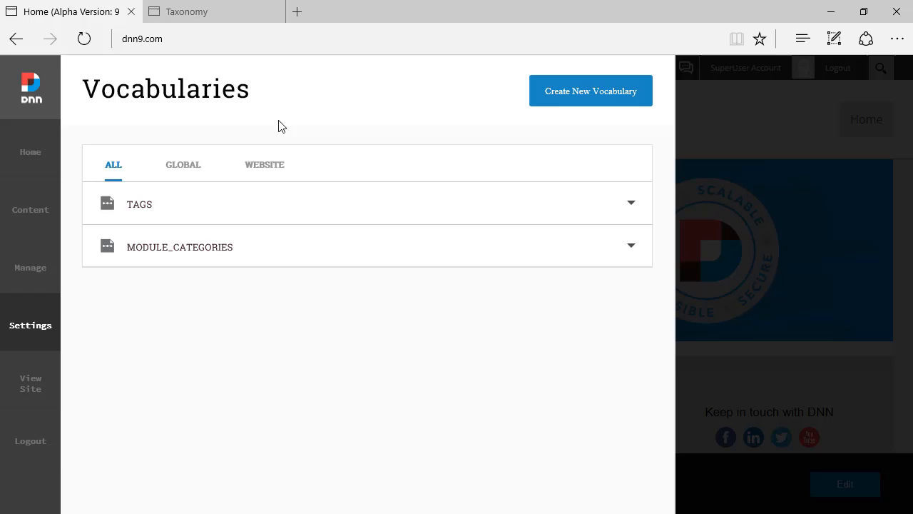
{"action": "mouse_move", "coordinate": [277, 117]}
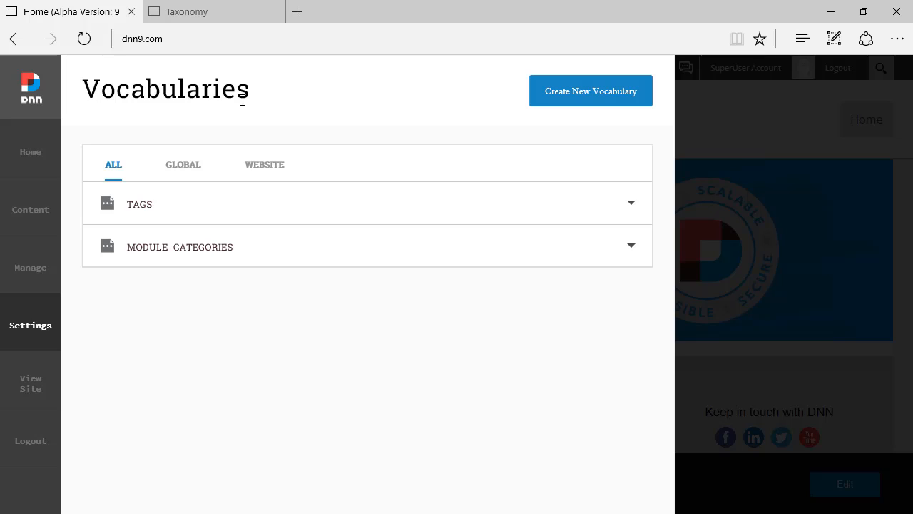
{"action": "mouse_move", "coordinate": [156, 211]}
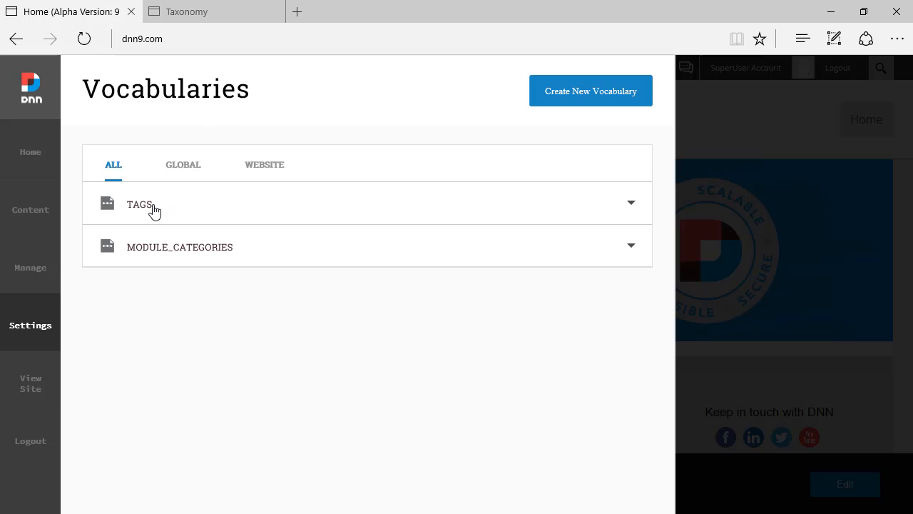
{"action": "mouse_move", "coordinate": [164, 228]}
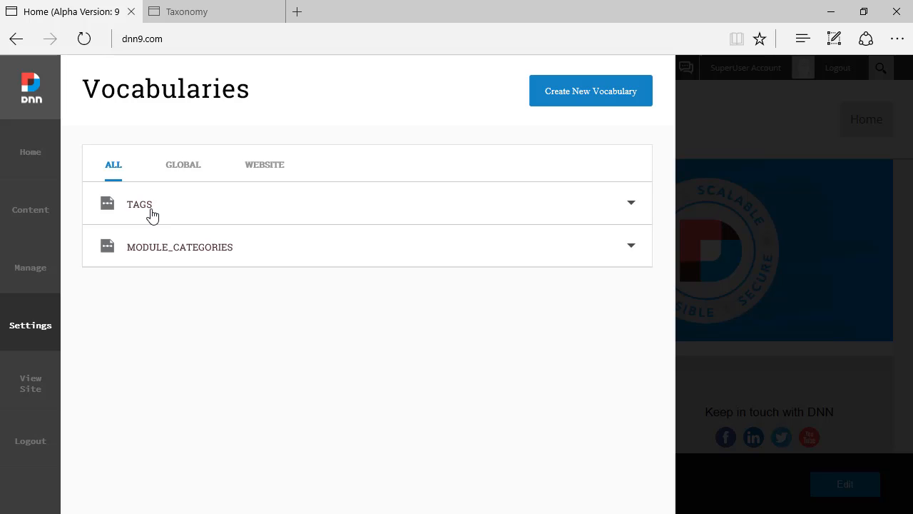
View the DNN 8 Home page's Page Settings Tags field, then return to DNN 9.
{"action": "left_click", "coordinate": [188, 12]}
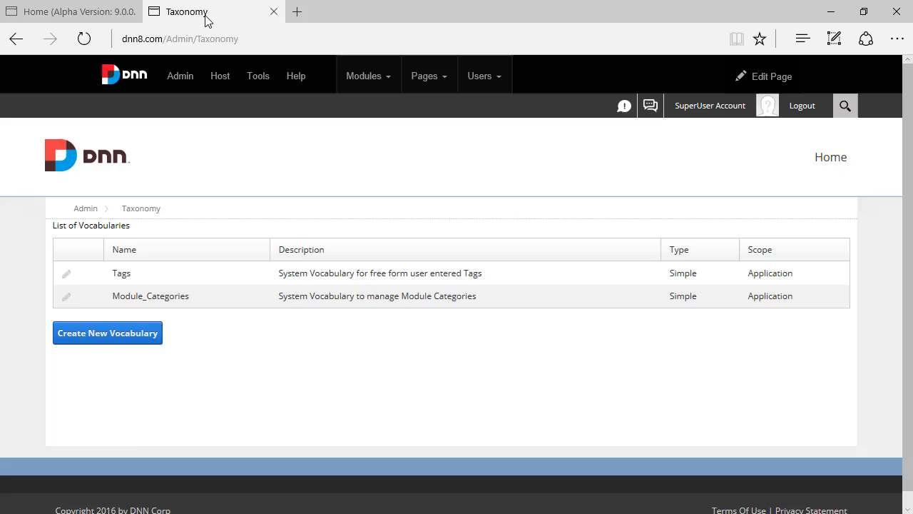
{"action": "mouse_move", "coordinate": [116, 166]}
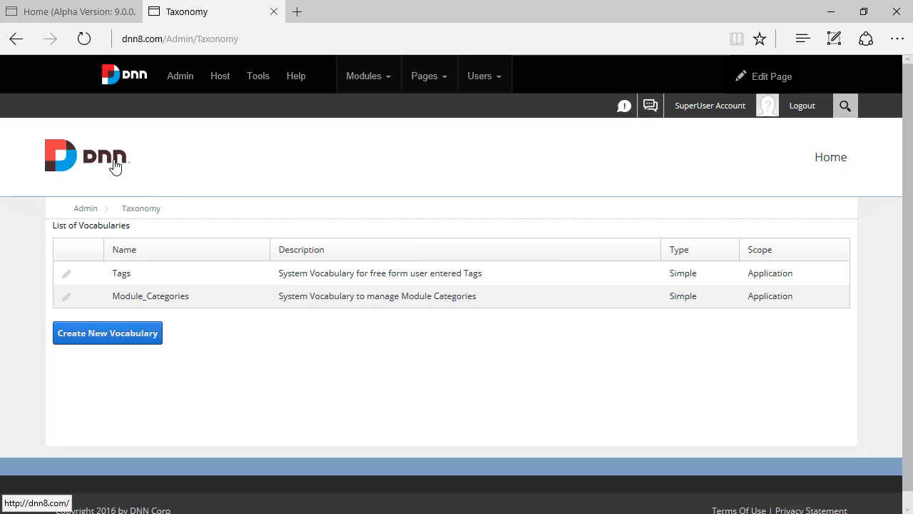
{"action": "left_click", "coordinate": [87, 155]}
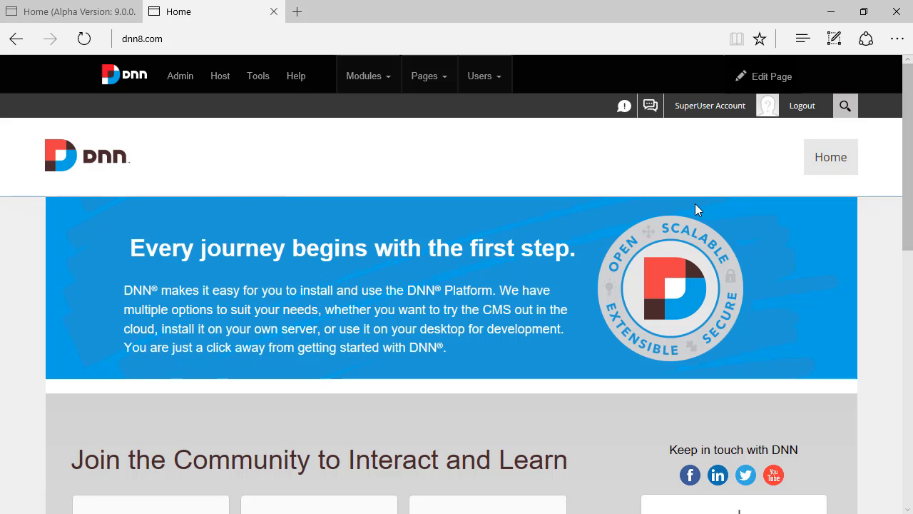
{"action": "left_click", "coordinate": [763, 77]}
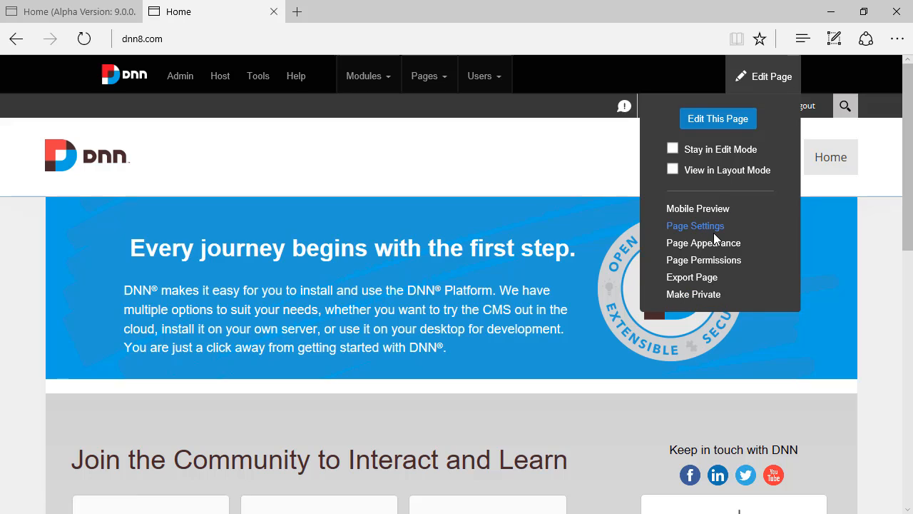
{"action": "left_click", "coordinate": [695, 225]}
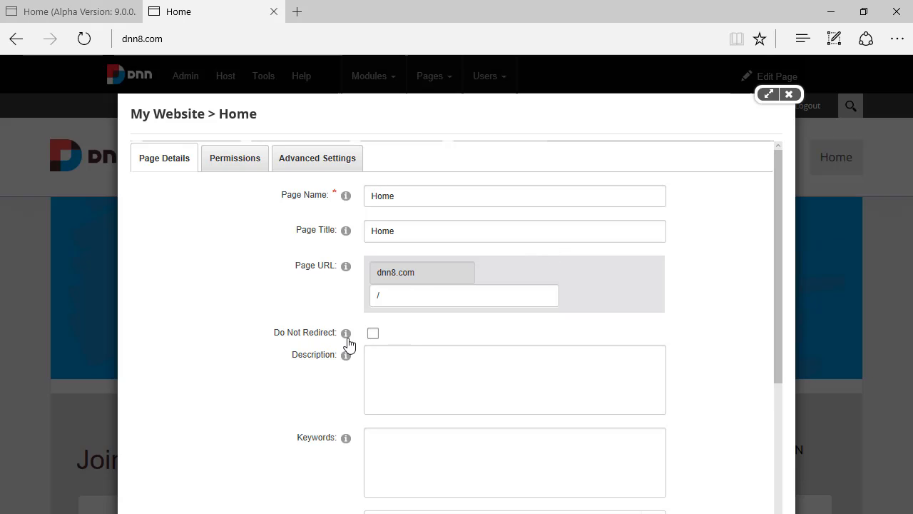
{"action": "scroll", "scroll_direction": "down", "scroll_amount": 3}
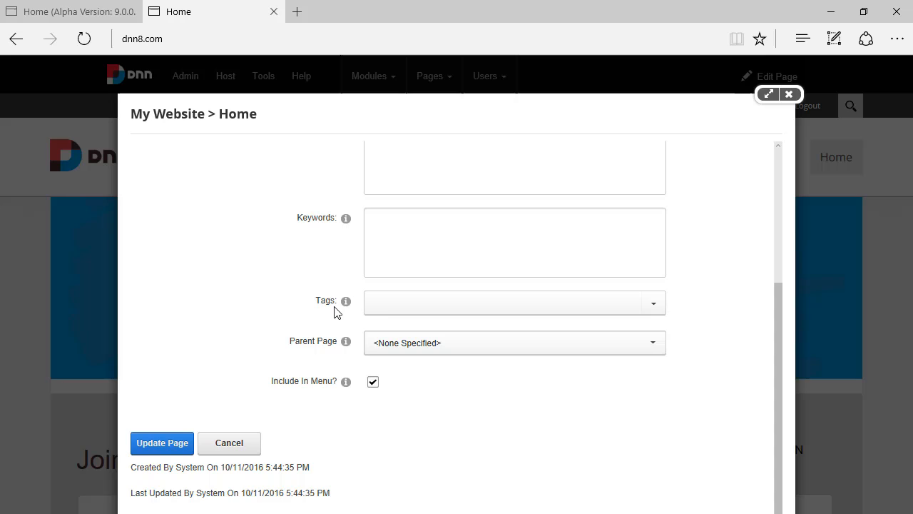
{"action": "left_click", "coordinate": [507, 303]}
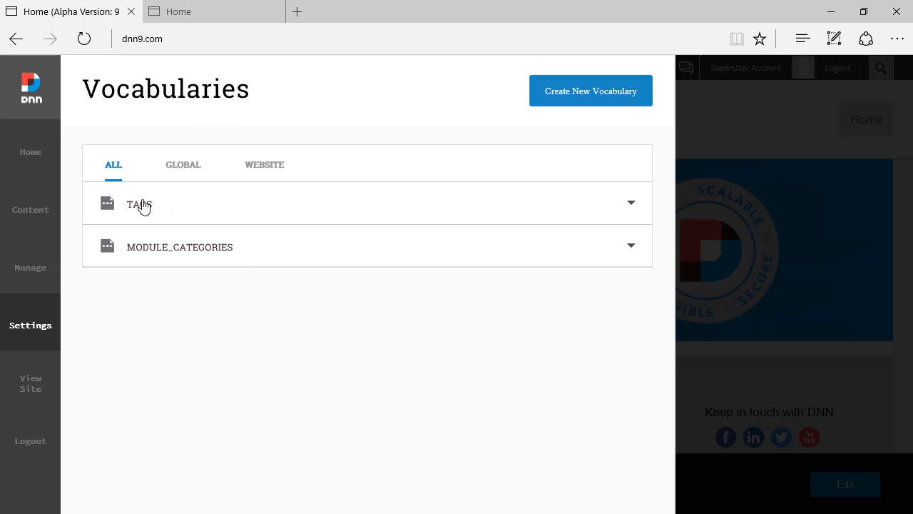
Expand the Tags vocabulary row to reveal its description, type, scope and terms.
{"action": "left_click", "coordinate": [140, 203]}
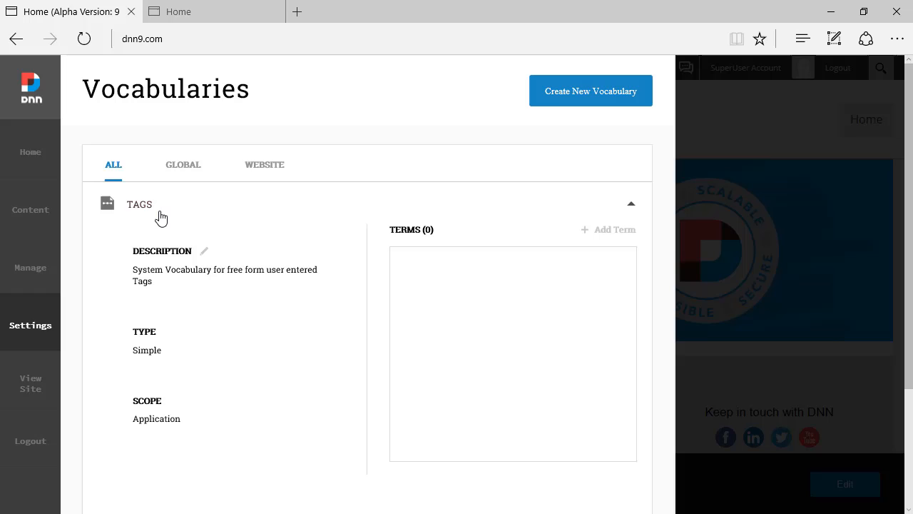
{"action": "mouse_move", "coordinate": [199, 295]}
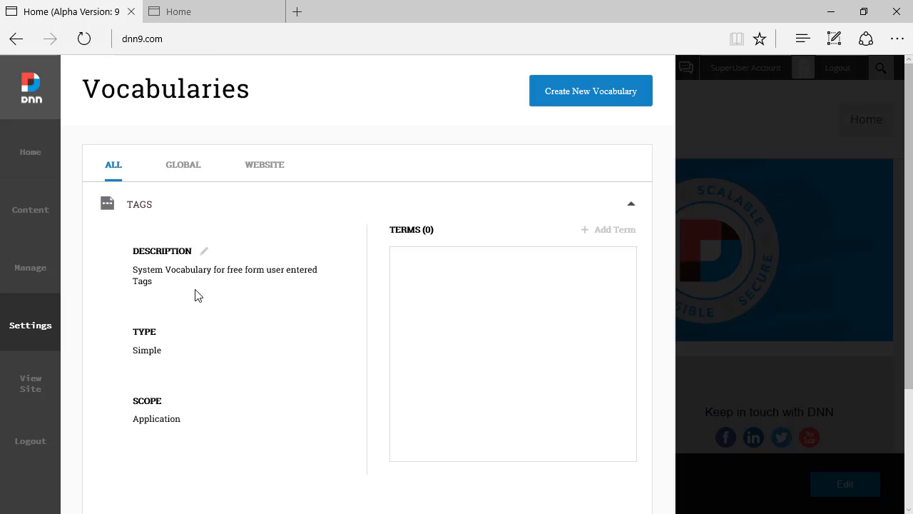
{"action": "mouse_move", "coordinate": [180, 263]}
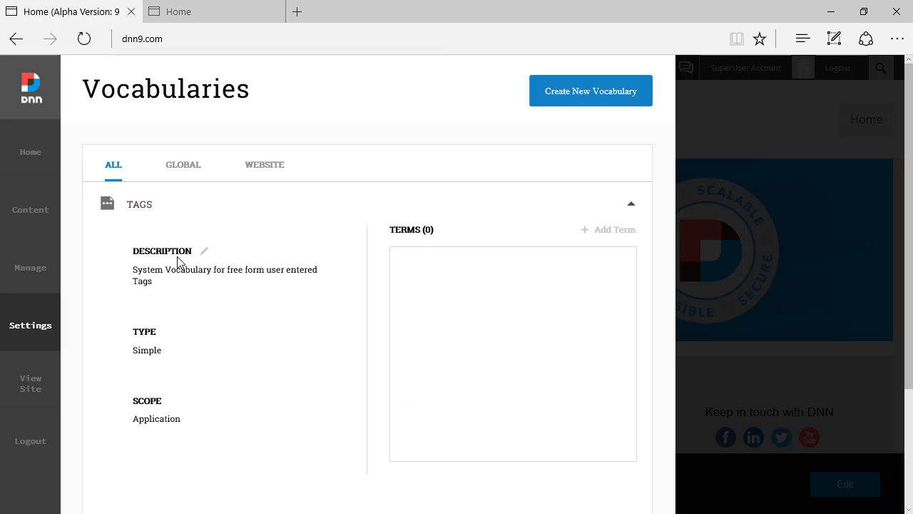
{"action": "mouse_move", "coordinate": [409, 319]}
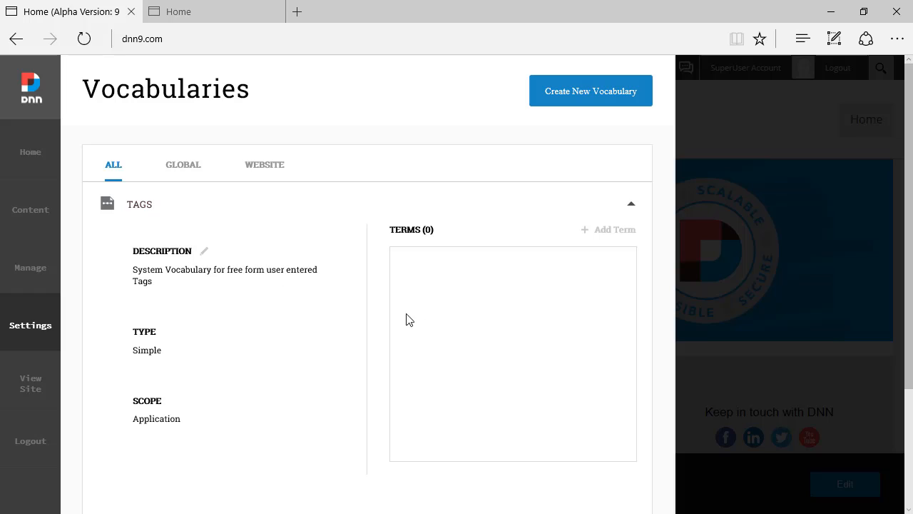
{"action": "mouse_move", "coordinate": [459, 281]}
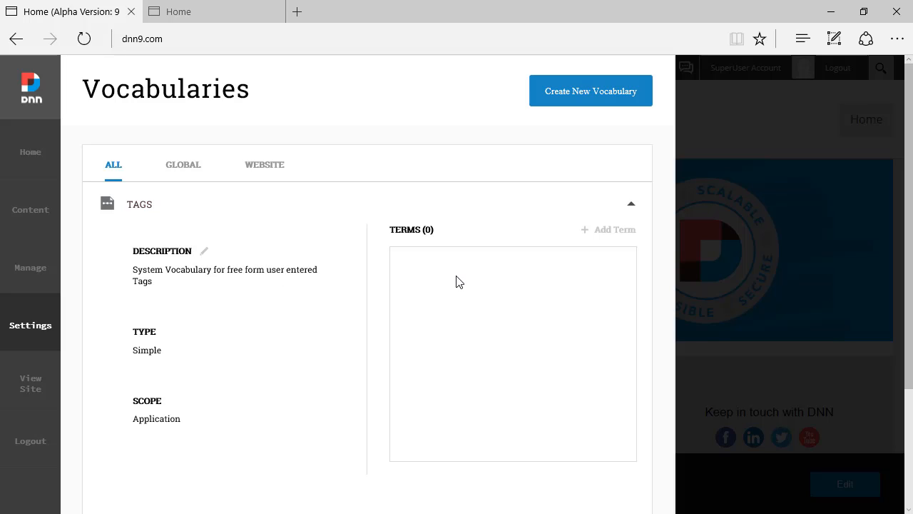
{"action": "mouse_move", "coordinate": [502, 282]}
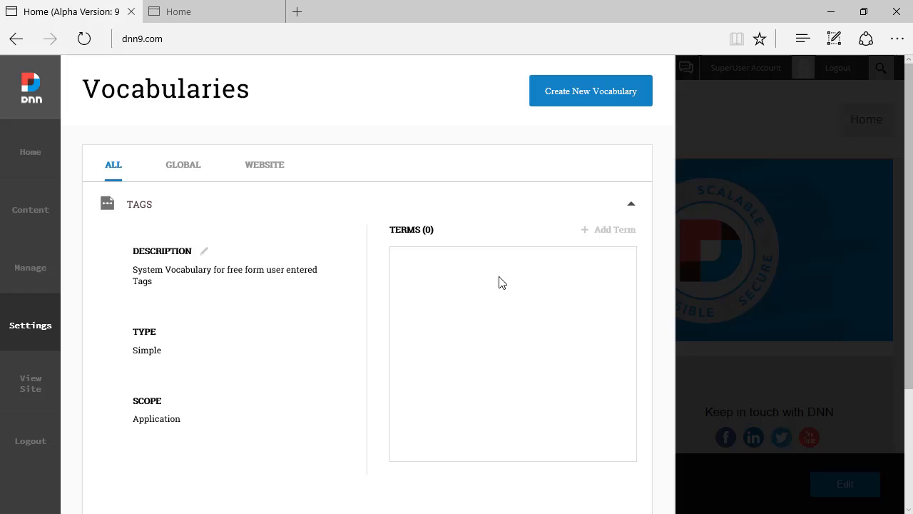
{"action": "mouse_move", "coordinate": [385, 229]}
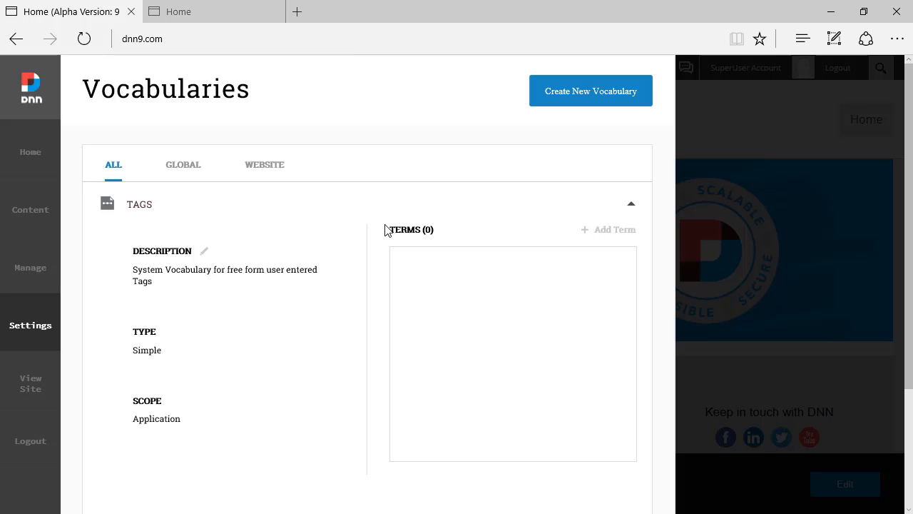
{"action": "mouse_move", "coordinate": [608, 230]}
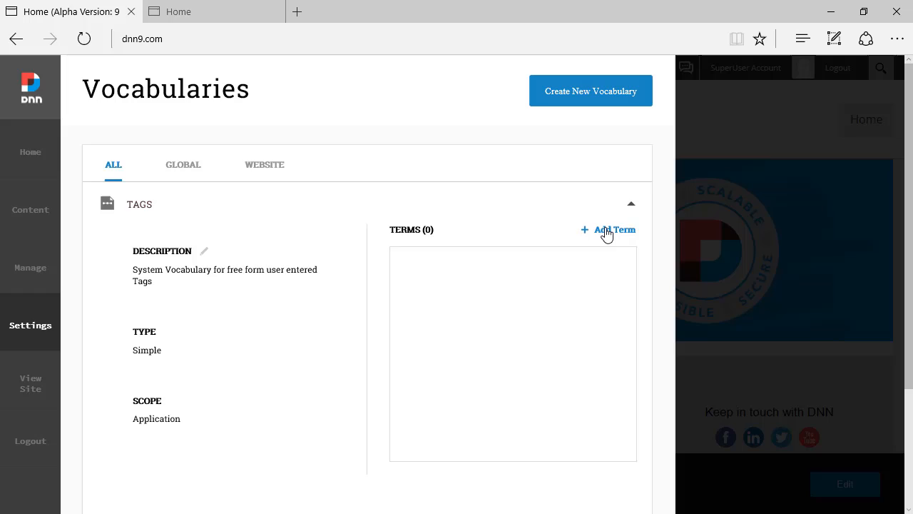
Add the terms Marketing and Sales to the Tags vocabulary.
{"action": "left_click", "coordinate": [608, 228]}
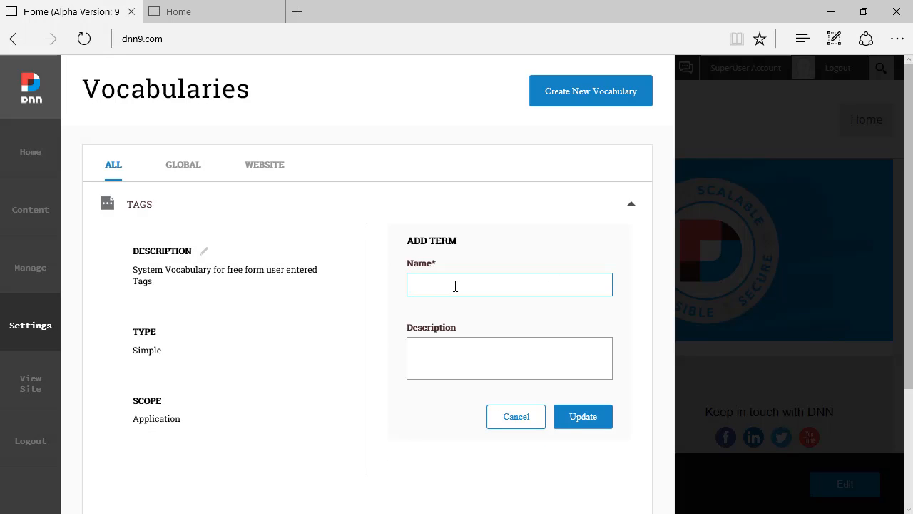
{"action": "type", "text": "Marketing"}
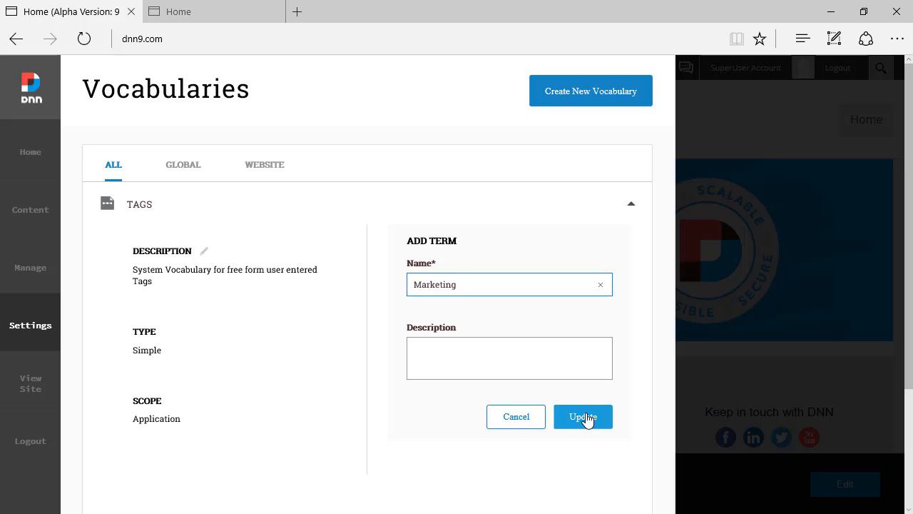
{"action": "left_click", "coordinate": [583, 417]}
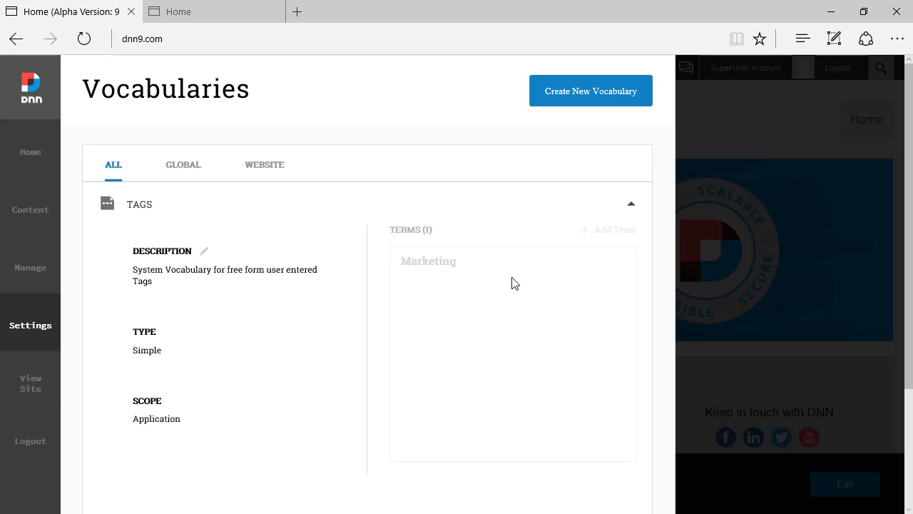
{"action": "left_click", "coordinate": [608, 228]}
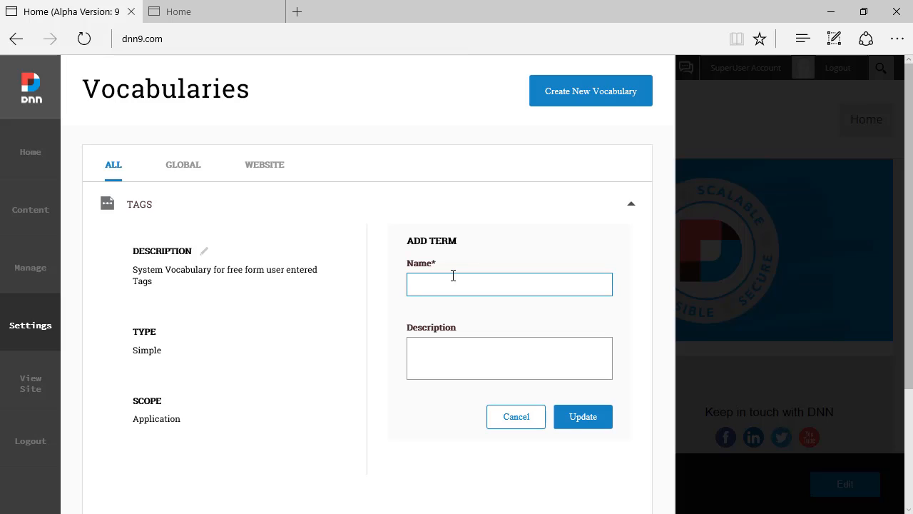
{"action": "type", "text": "Sales"}
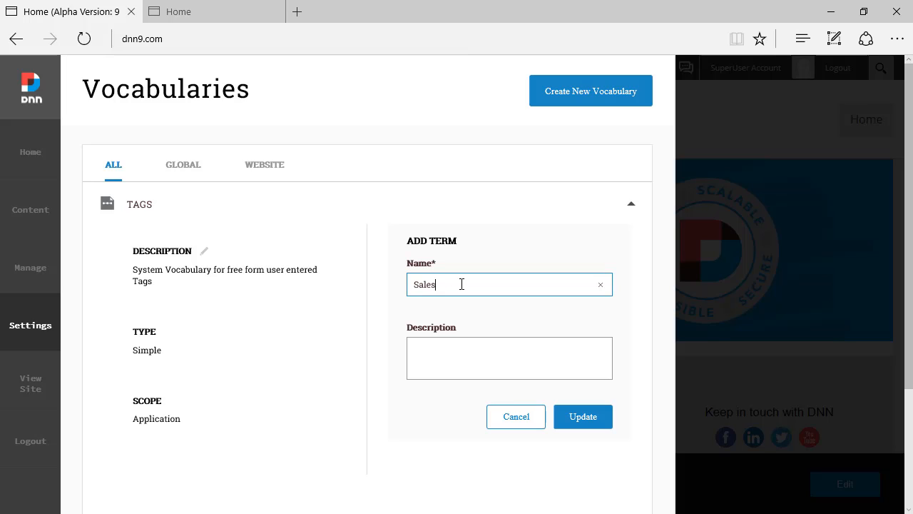
{"action": "left_click", "coordinate": [583, 416]}
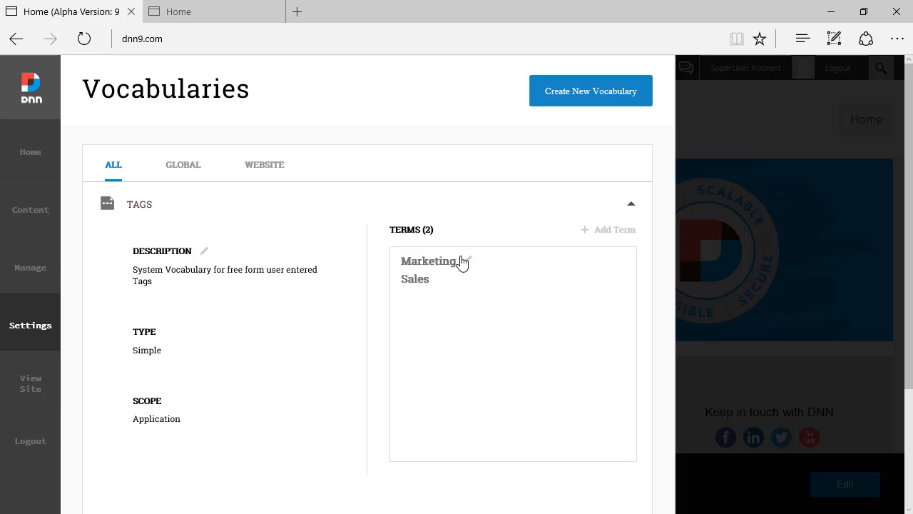
Delete the Marketing term from Tags, confirming the prompt.
{"action": "left_click", "coordinate": [428, 260]}
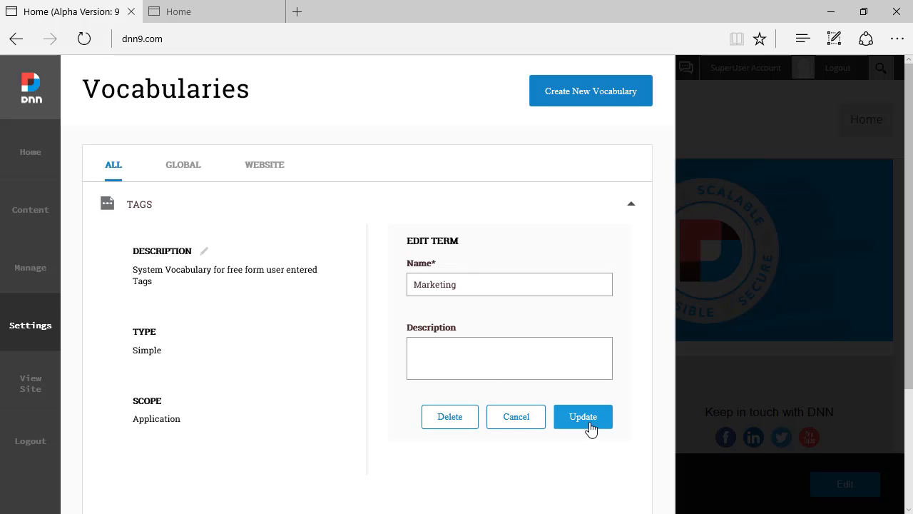
{"action": "left_click", "coordinate": [451, 417]}
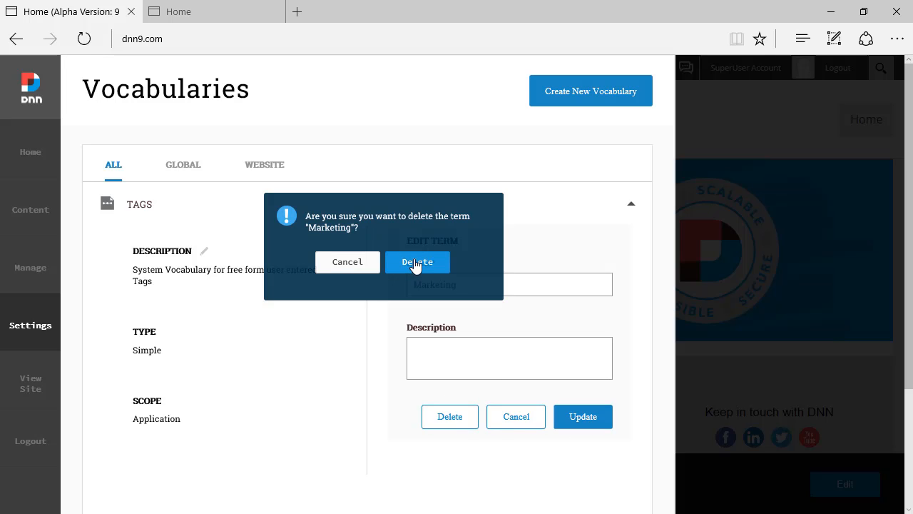
{"action": "left_click", "coordinate": [416, 263]}
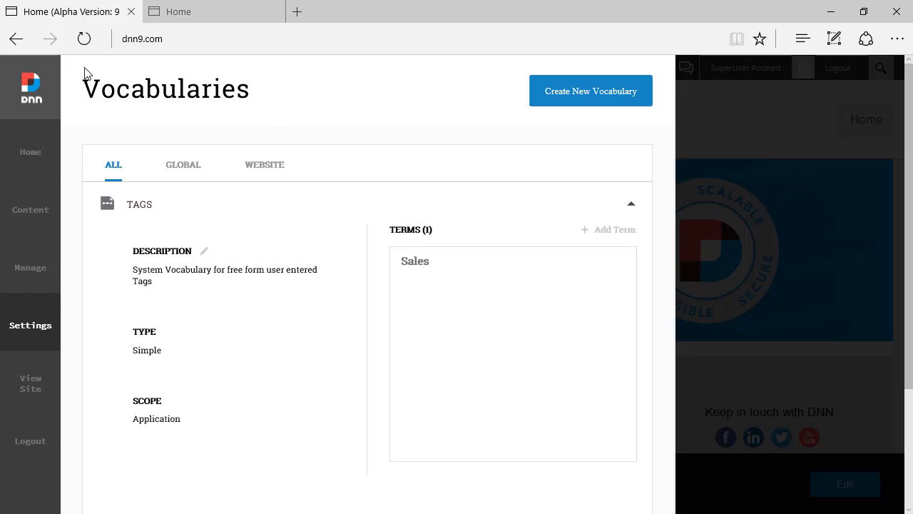
{"action": "mouse_move", "coordinate": [340, 74]}
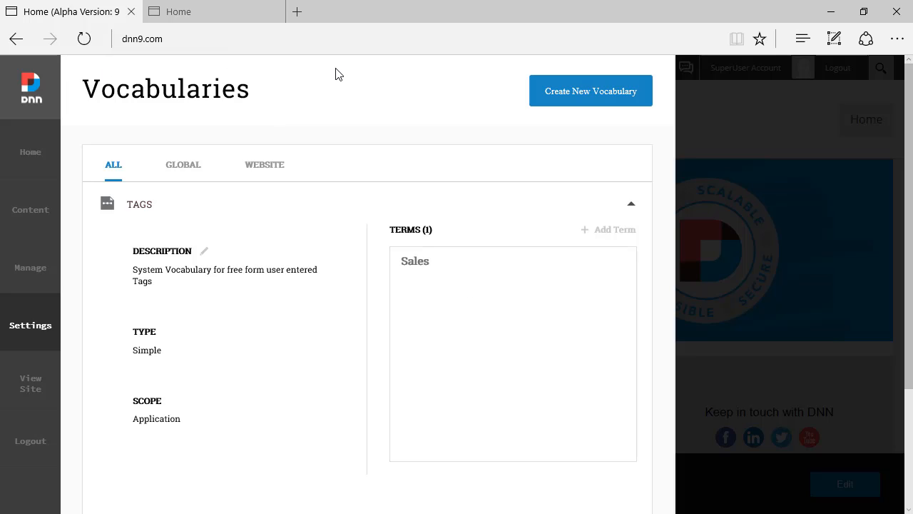
{"action": "mouse_move", "coordinate": [330, 83]}
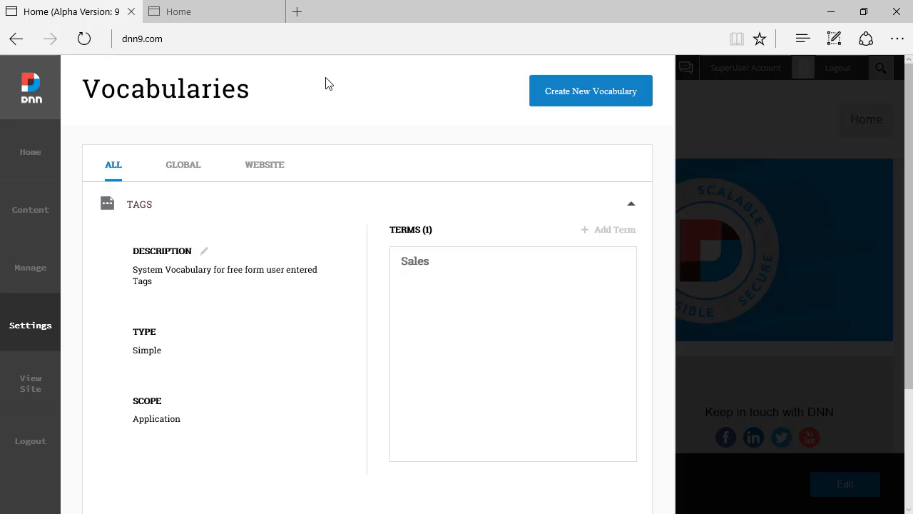
Expand Module_Categories, cancel an Add Term attempt, and collapse the vocabulary.
{"action": "left_click", "coordinate": [631, 203]}
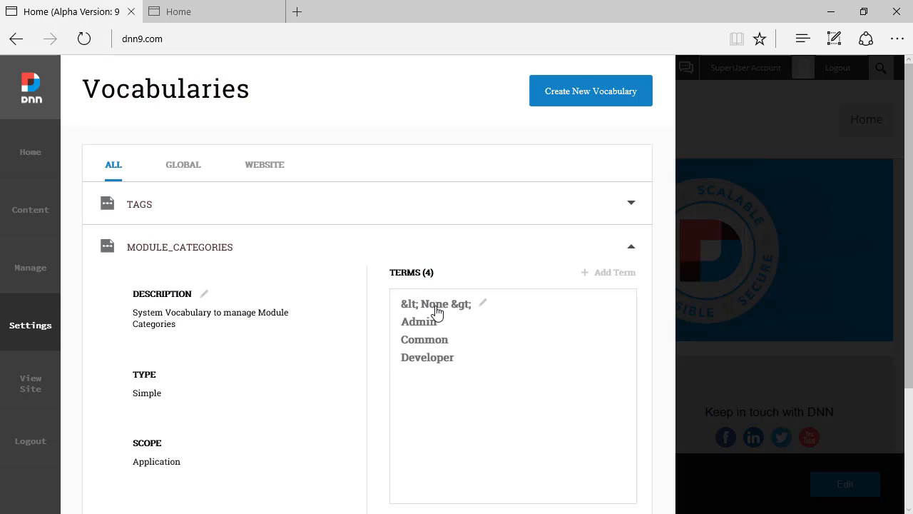
{"action": "mouse_move", "coordinate": [443, 325]}
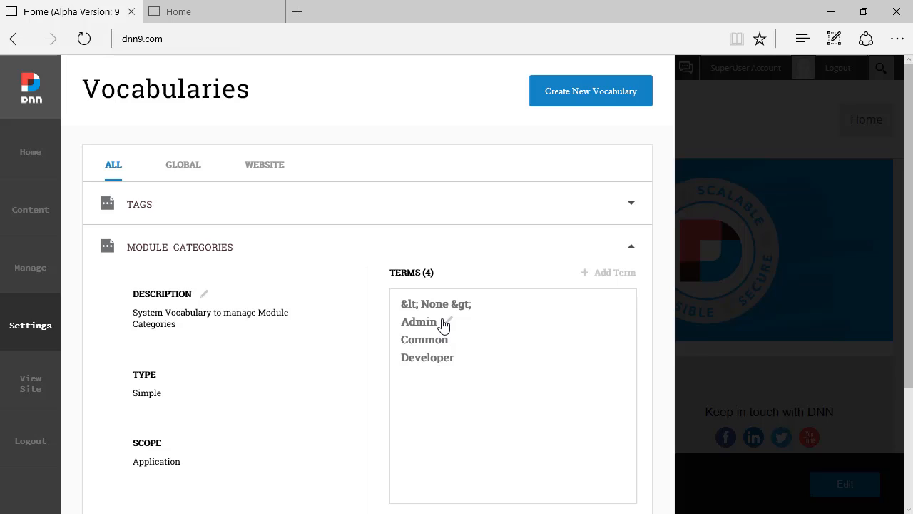
{"action": "mouse_move", "coordinate": [172, 264]}
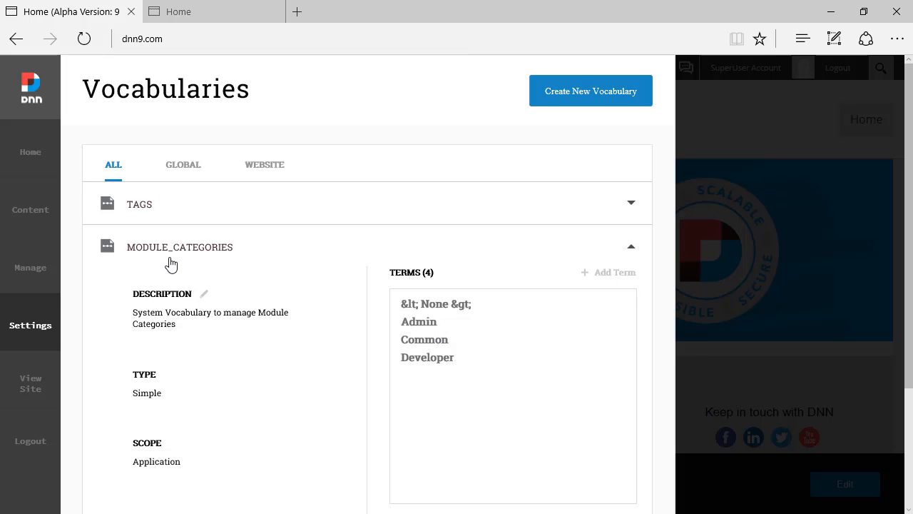
{"action": "mouse_move", "coordinate": [431, 334]}
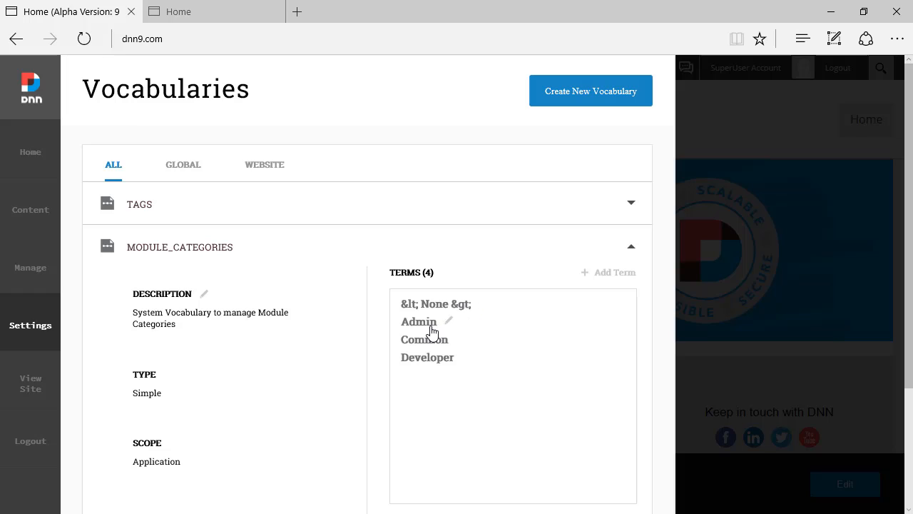
{"action": "mouse_move", "coordinate": [454, 383]}
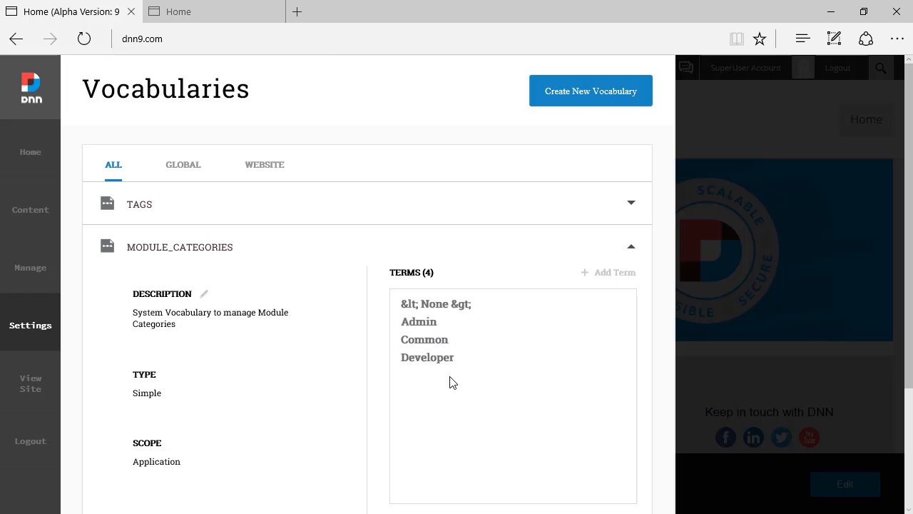
{"action": "mouse_move", "coordinate": [586, 298]}
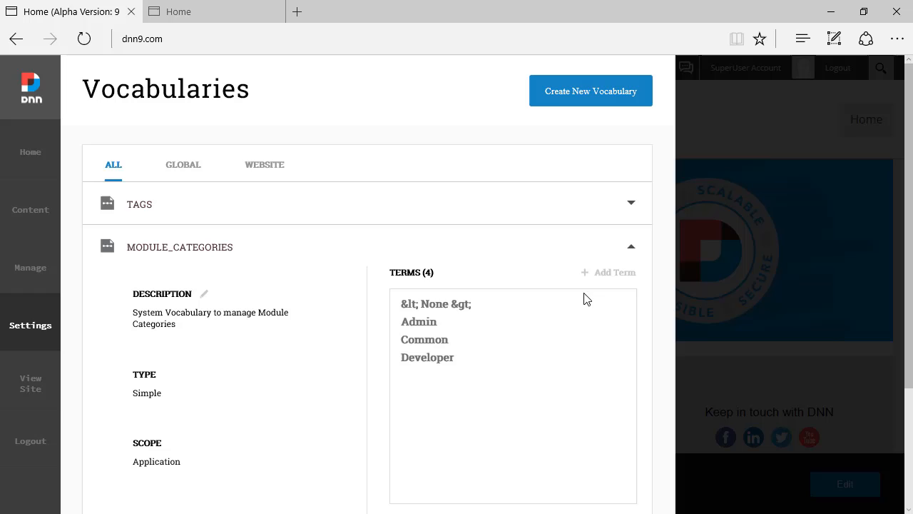
{"action": "left_click", "coordinate": [608, 271]}
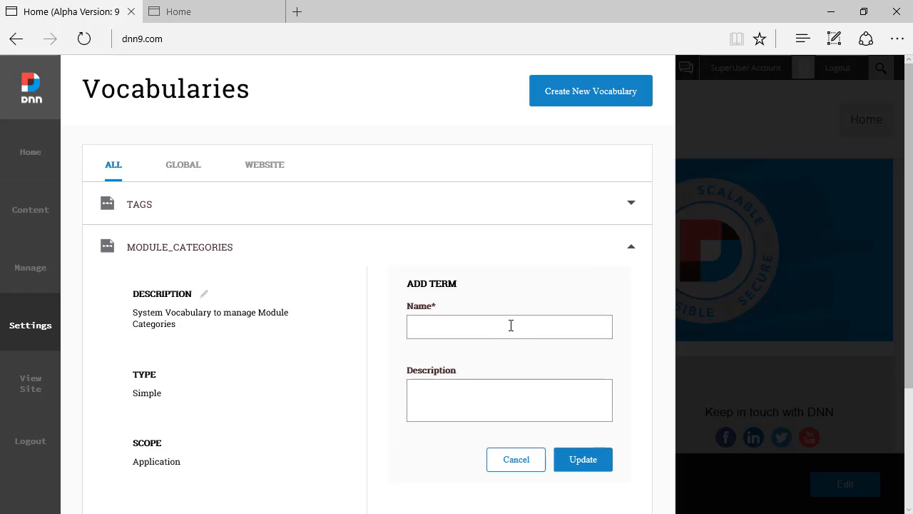
{"action": "left_click", "coordinate": [517, 460]}
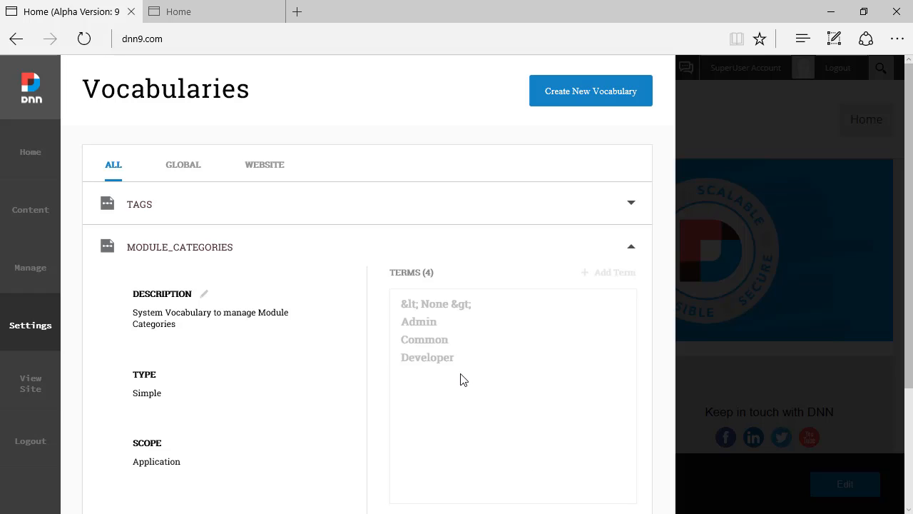
{"action": "mouse_move", "coordinate": [442, 312]}
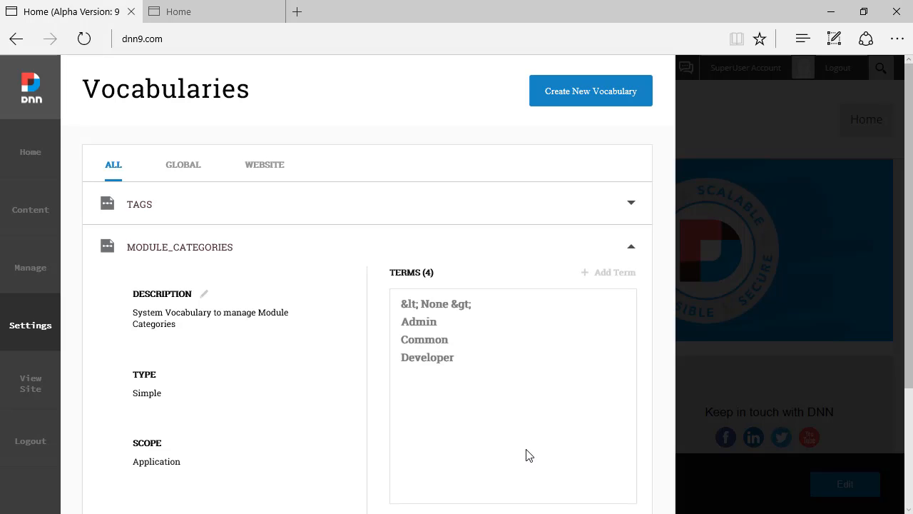
{"action": "mouse_move", "coordinate": [517, 428]}
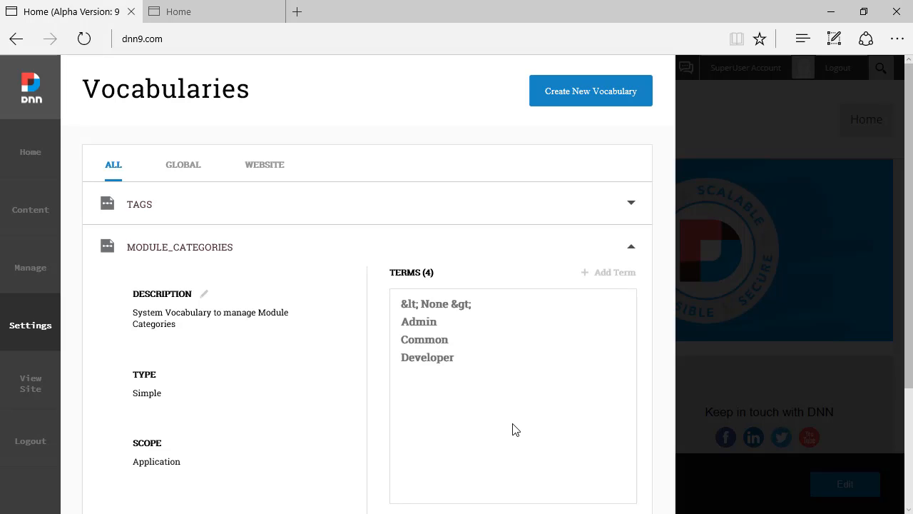
{"action": "scroll", "scroll_direction": "down", "scroll_amount": 3}
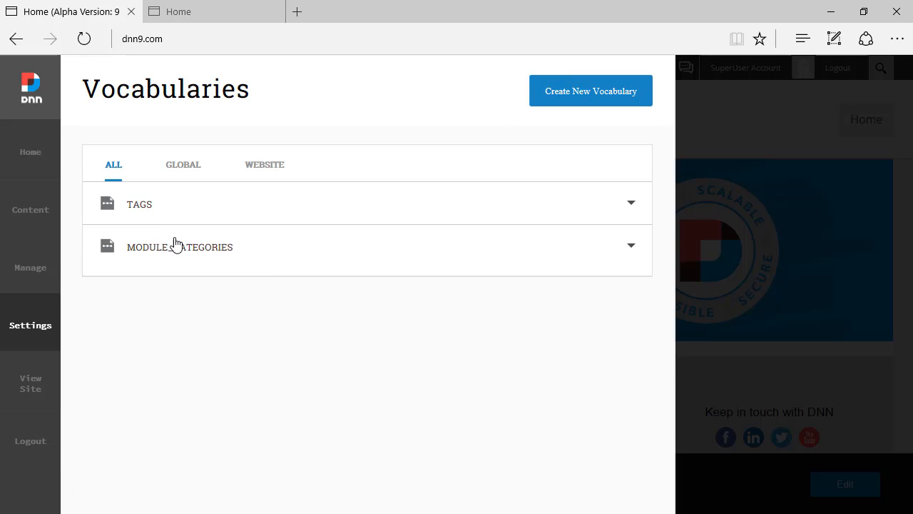
{"action": "left_click", "coordinate": [183, 164]}
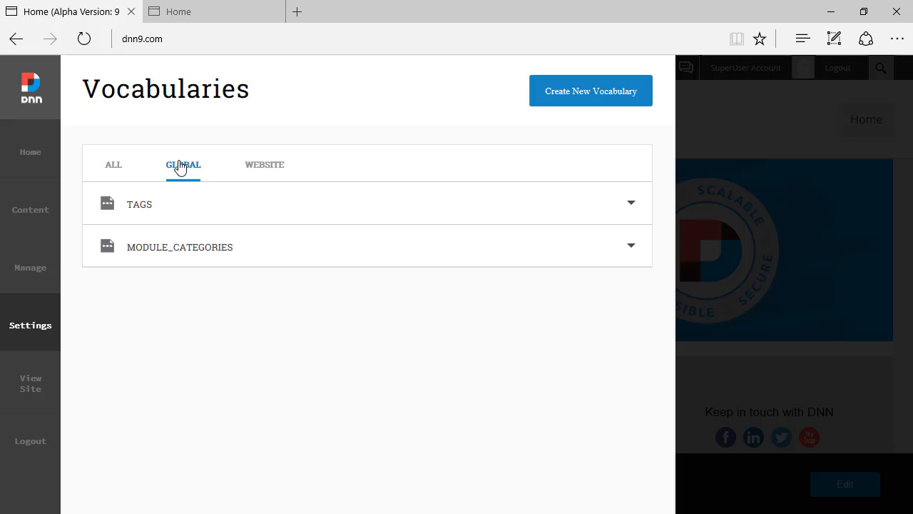
{"action": "left_click", "coordinate": [264, 164]}
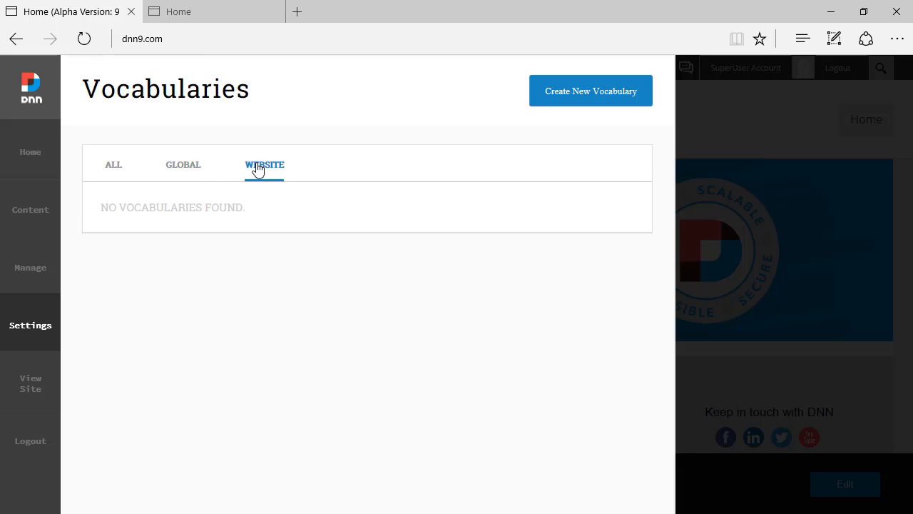
{"action": "left_click", "coordinate": [183, 164]}
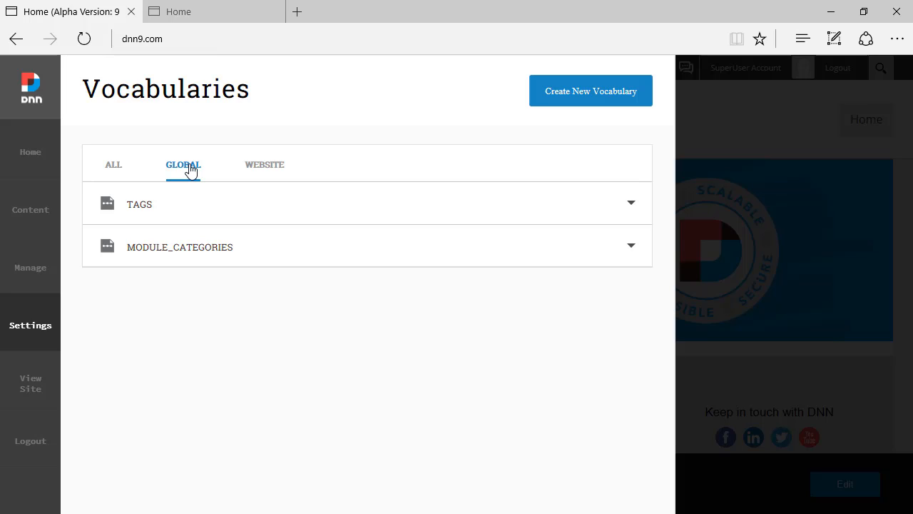
{"action": "left_click", "coordinate": [264, 164]}
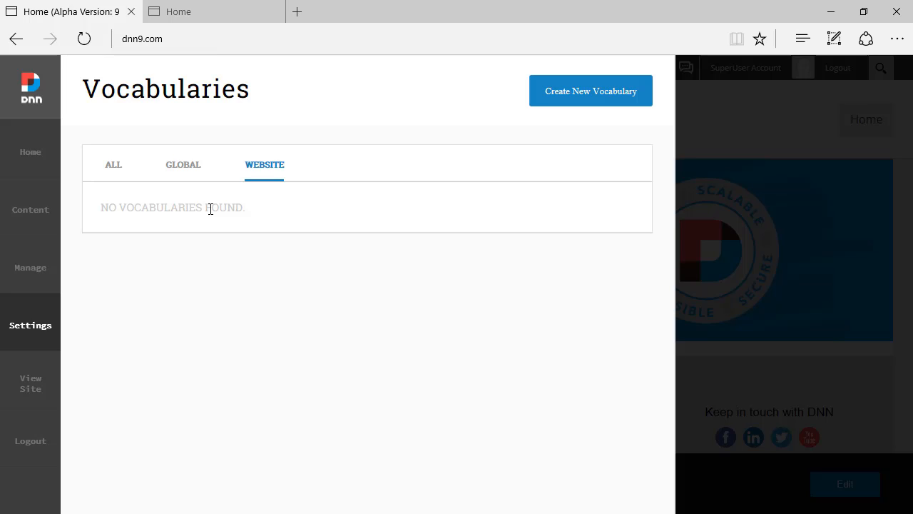
{"action": "mouse_move", "coordinate": [143, 187]}
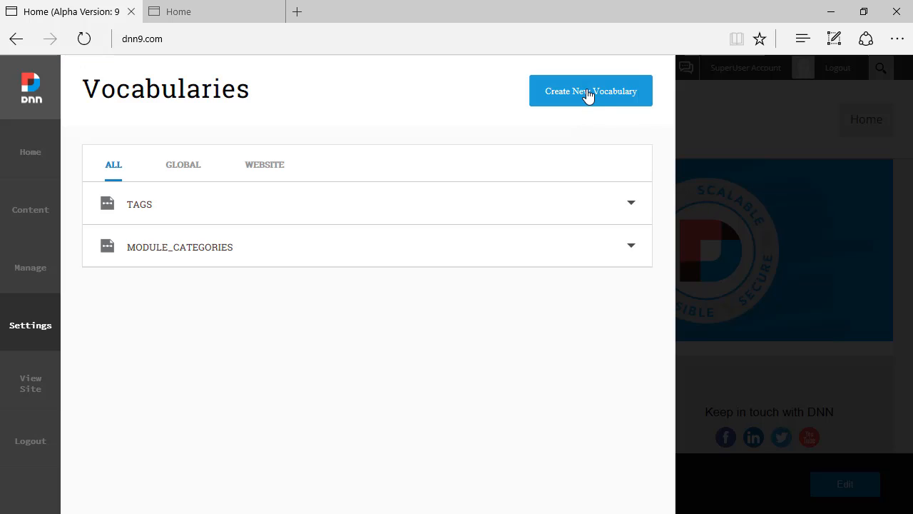
{"action": "left_click", "coordinate": [591, 92]}
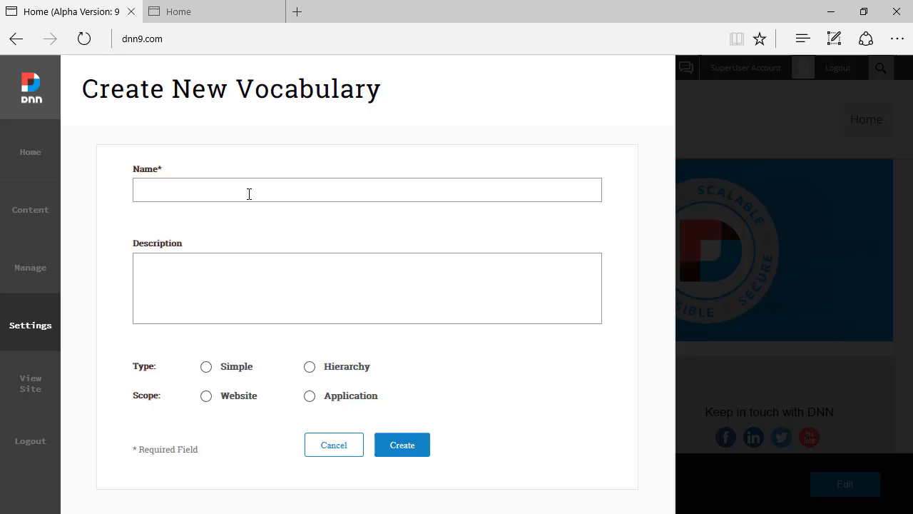
{"action": "mouse_move", "coordinate": [211, 382]}
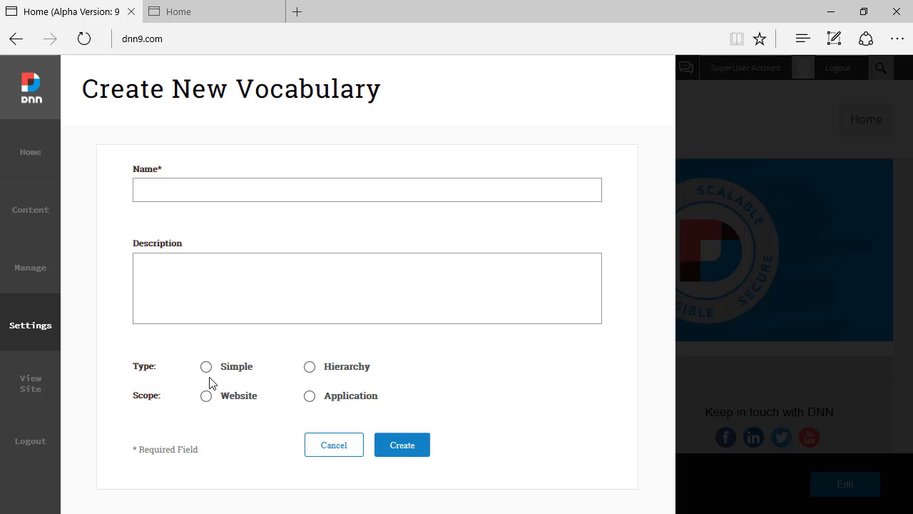
{"action": "mouse_move", "coordinate": [214, 377]}
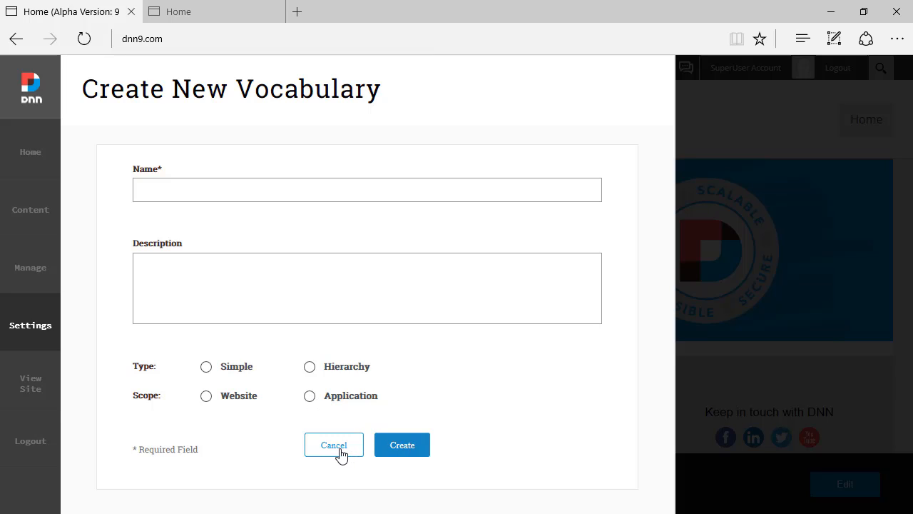
{"action": "left_click", "coordinate": [334, 444]}
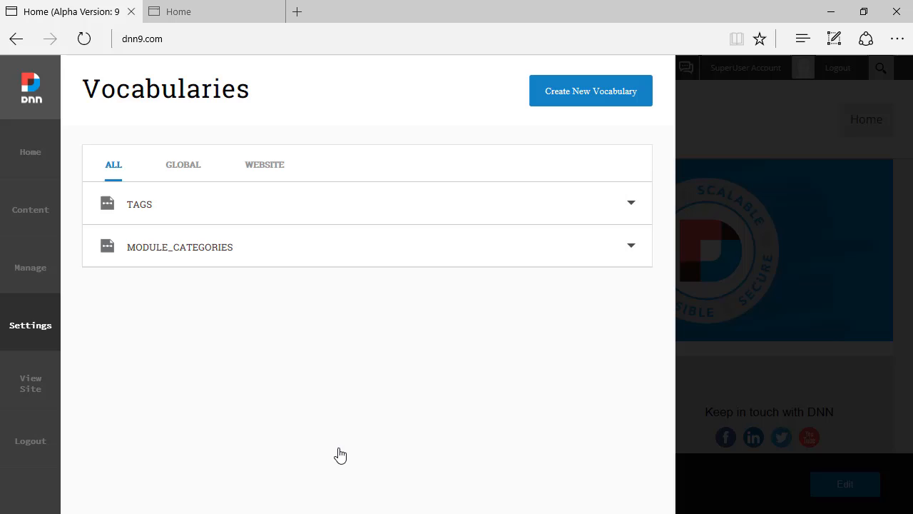
Close the DNN 8 Home page settings popup before returning to DNN 9.
{"action": "left_click", "coordinate": [214, 11]}
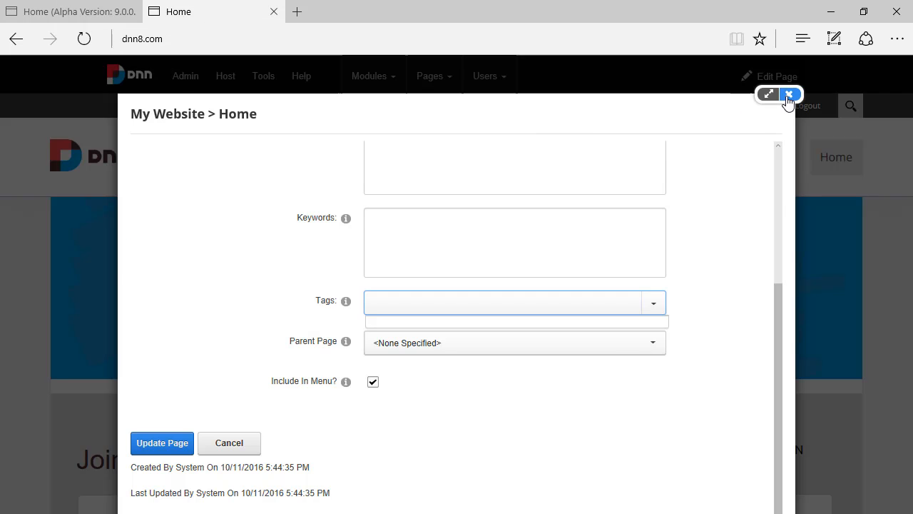
{"action": "left_click", "coordinate": [788, 94]}
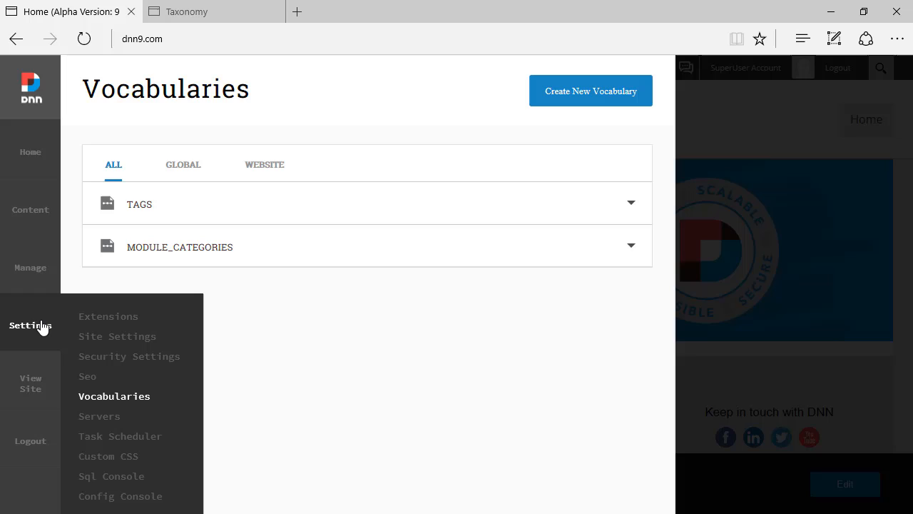
{"action": "mouse_move", "coordinate": [115, 403]}
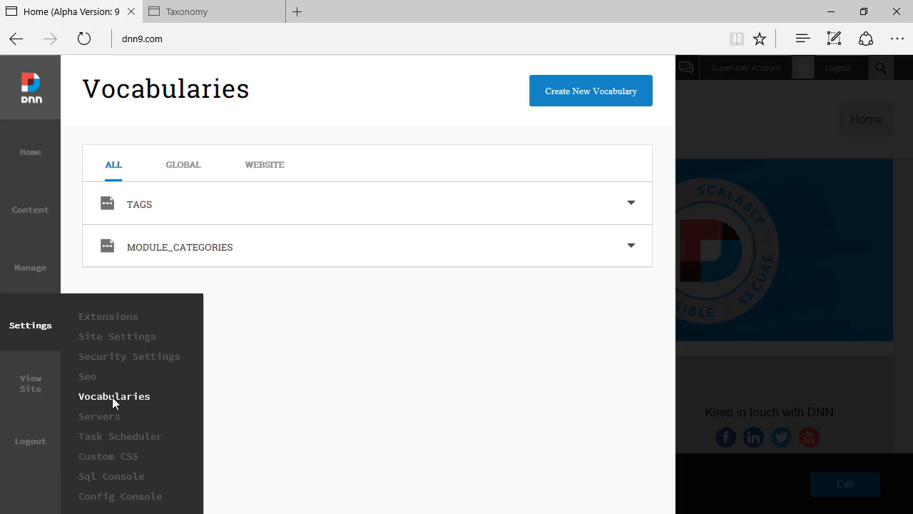